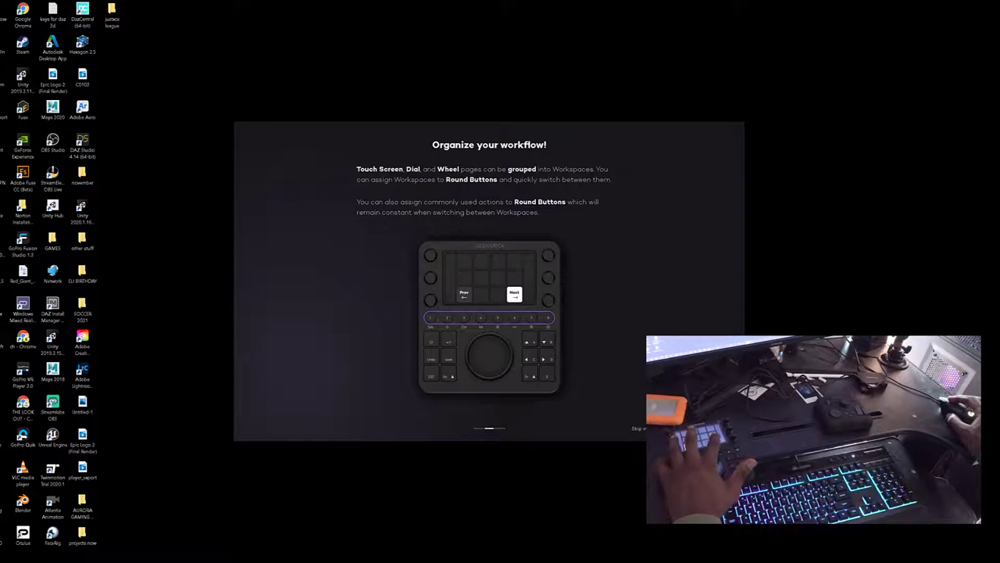
Step: Advance the onboarding tour past the workspaces and General Buttons pages to the Dynamic Mode page
click(514, 295)
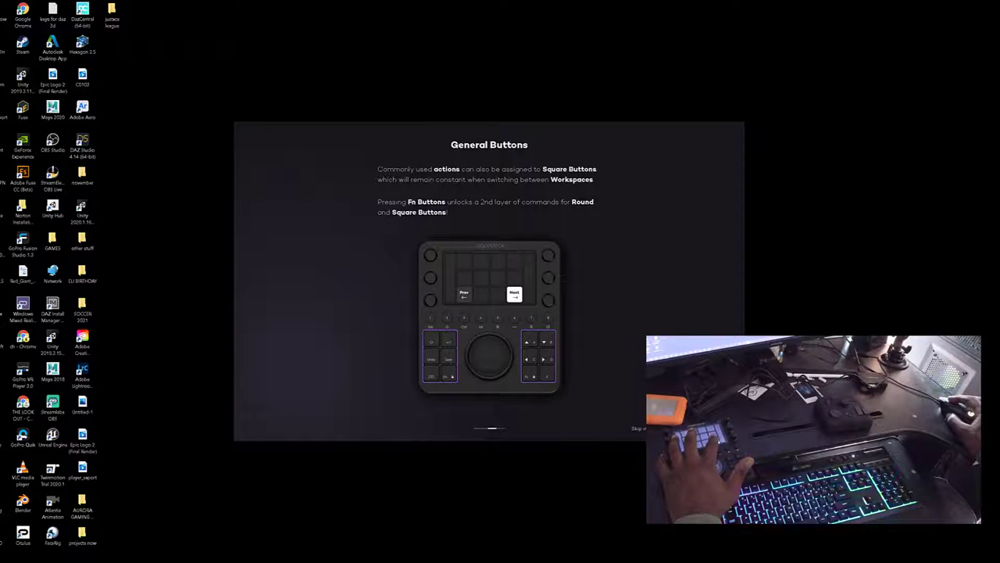
click(514, 293)
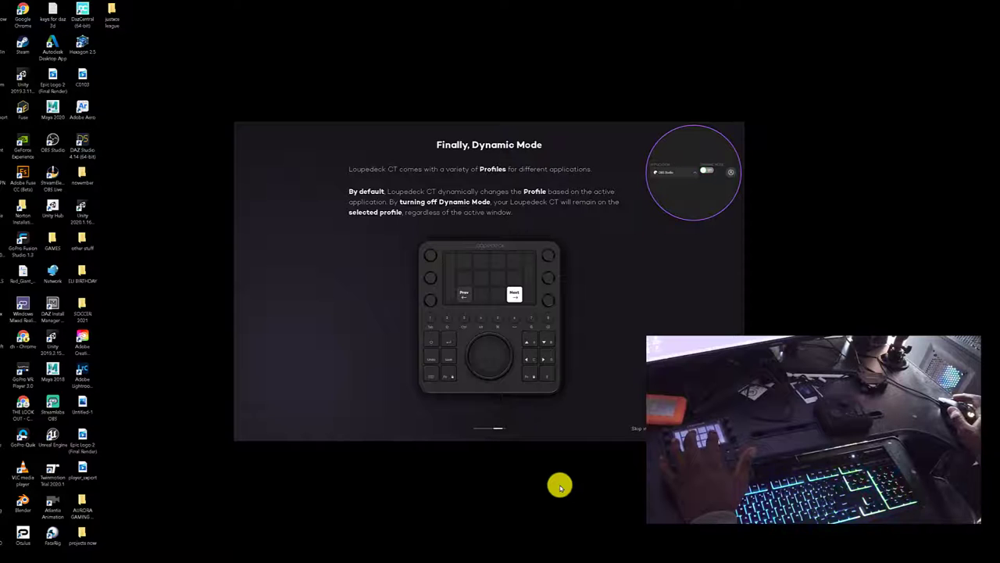
Step: Step through the Dynamic Mode page's slides and continue to the 'You're all set now!' page
click(707, 170)
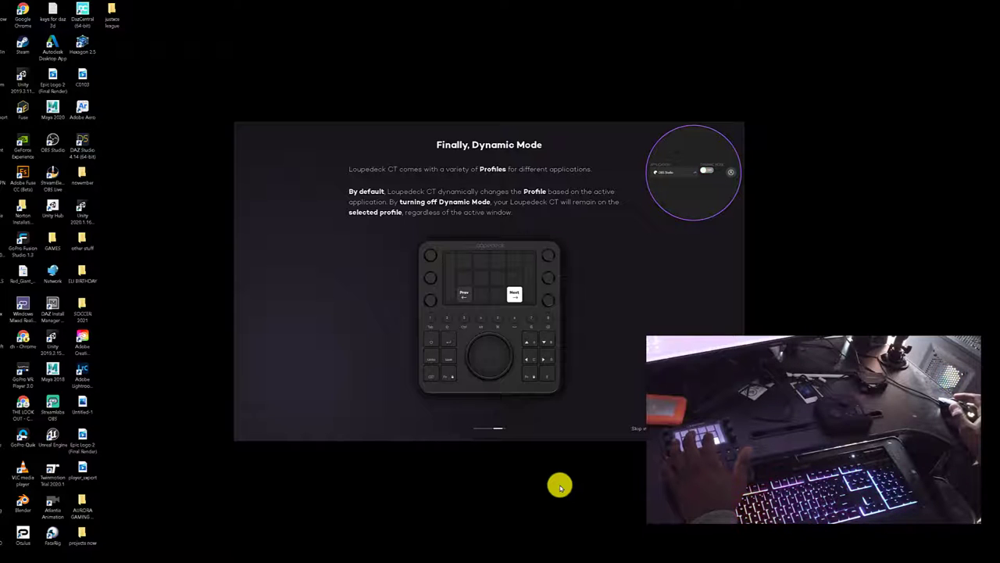
click(706, 170)
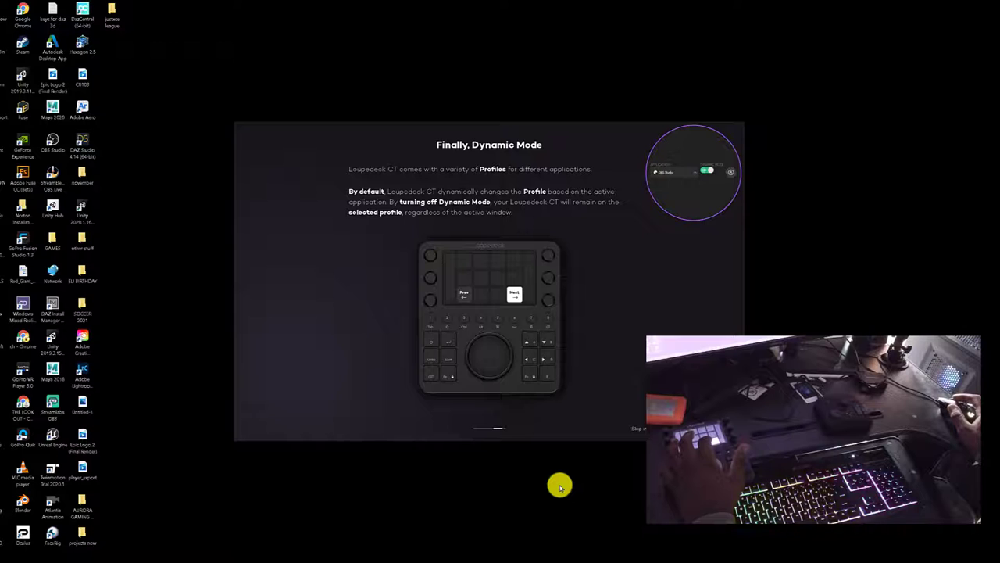
click(707, 170)
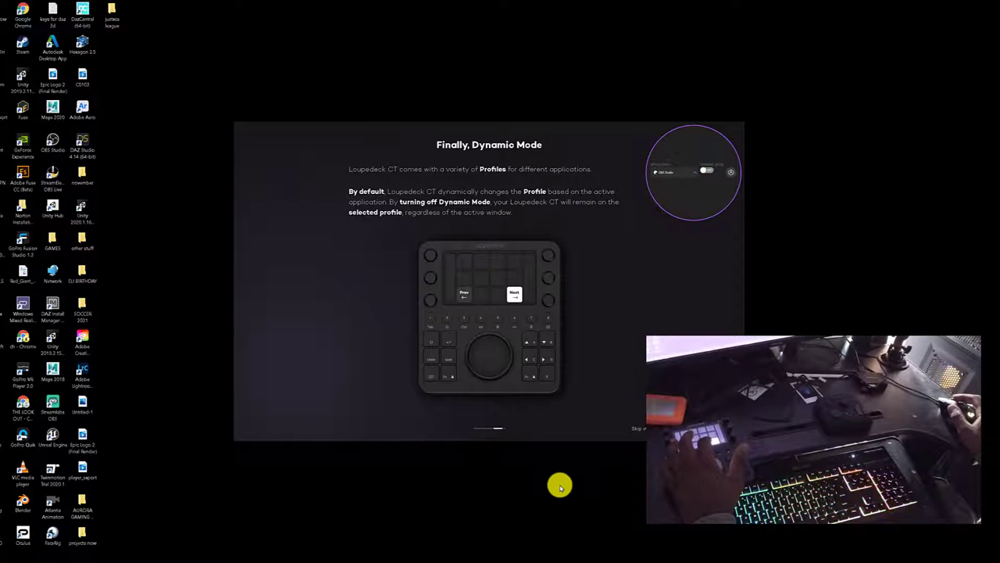
click(705, 170)
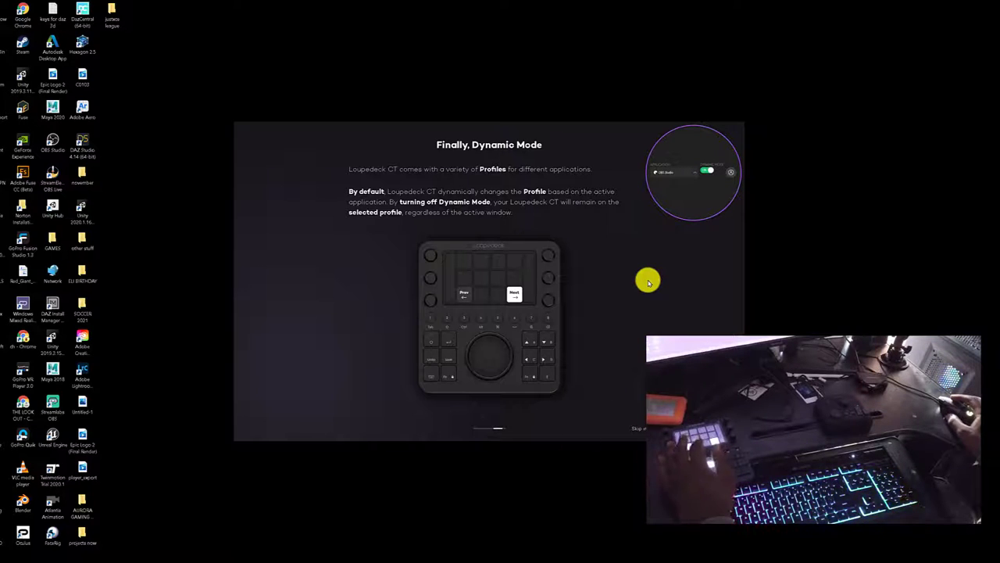
mouse_move(674, 283)
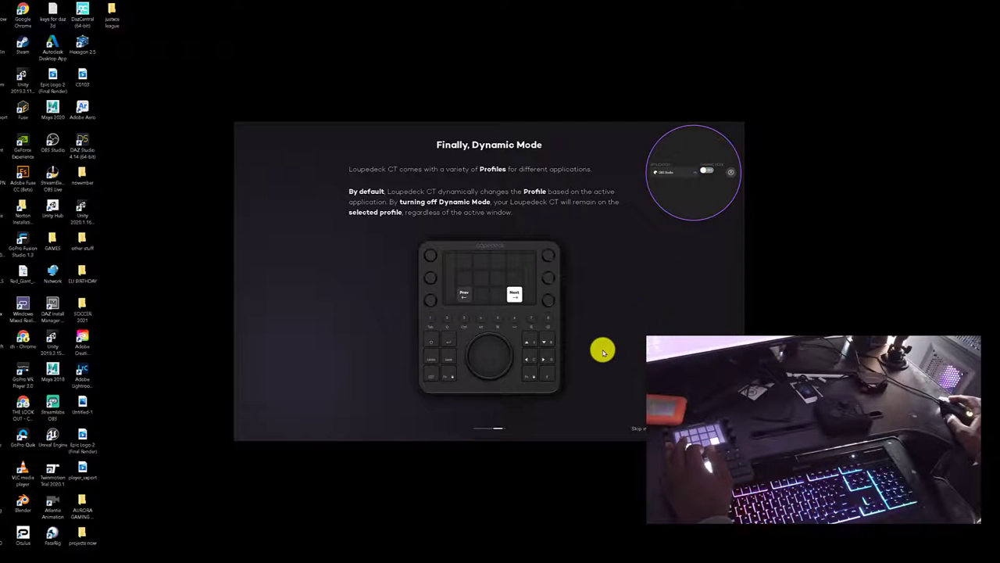
click(706, 170)
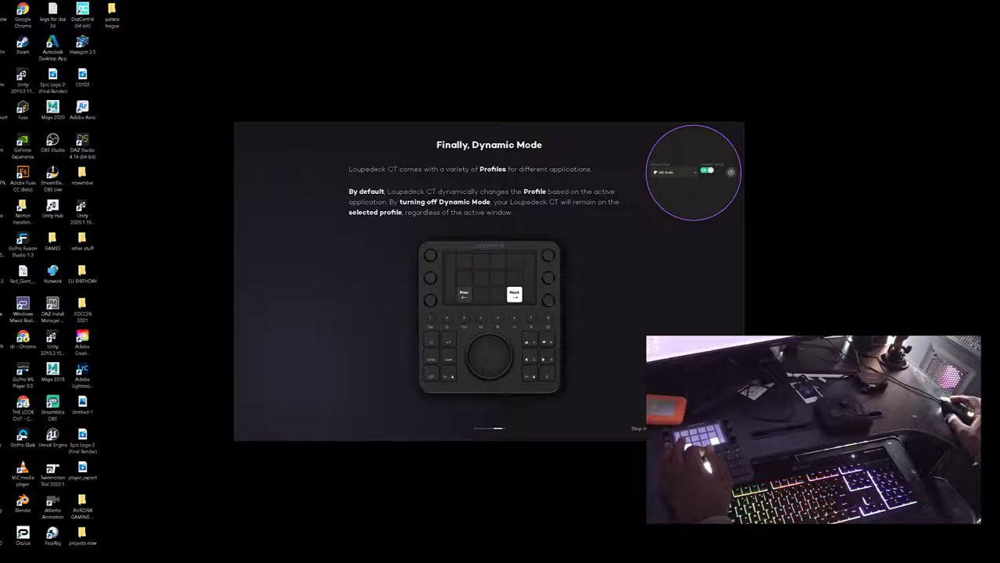
click(514, 294)
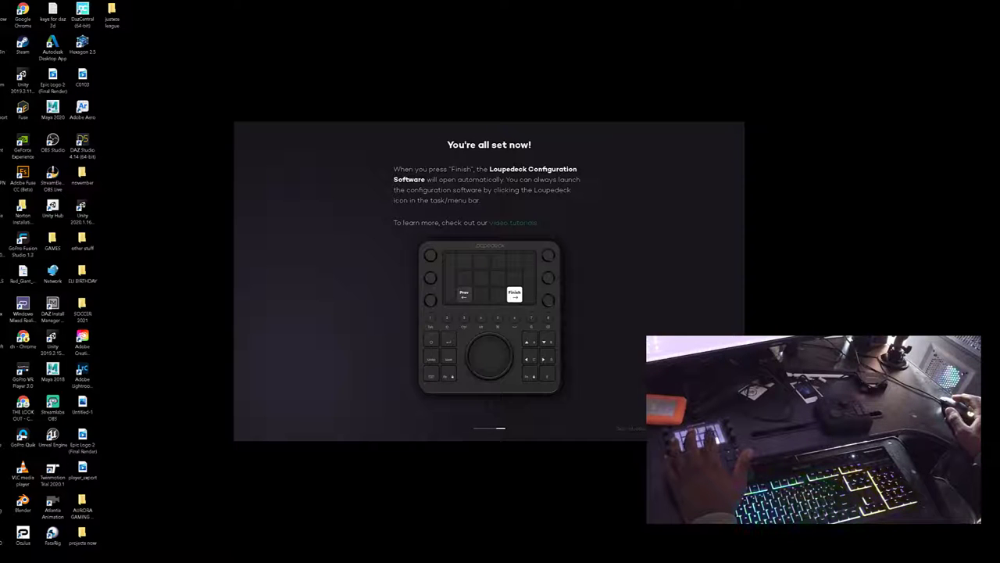
Step: Finish the tour, agree to the usage-data sharing request, and show the Application list
click(515, 294)
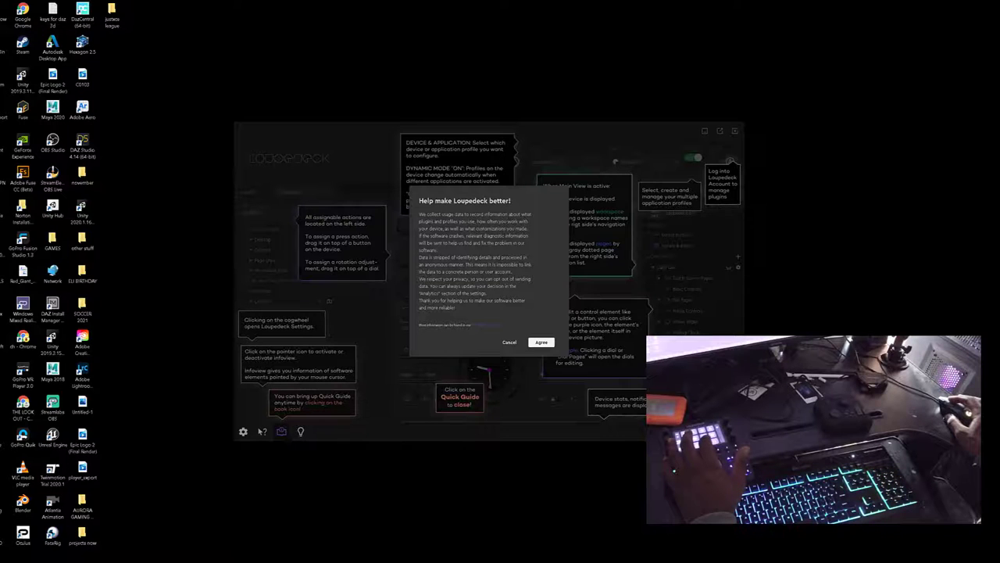
click(541, 342)
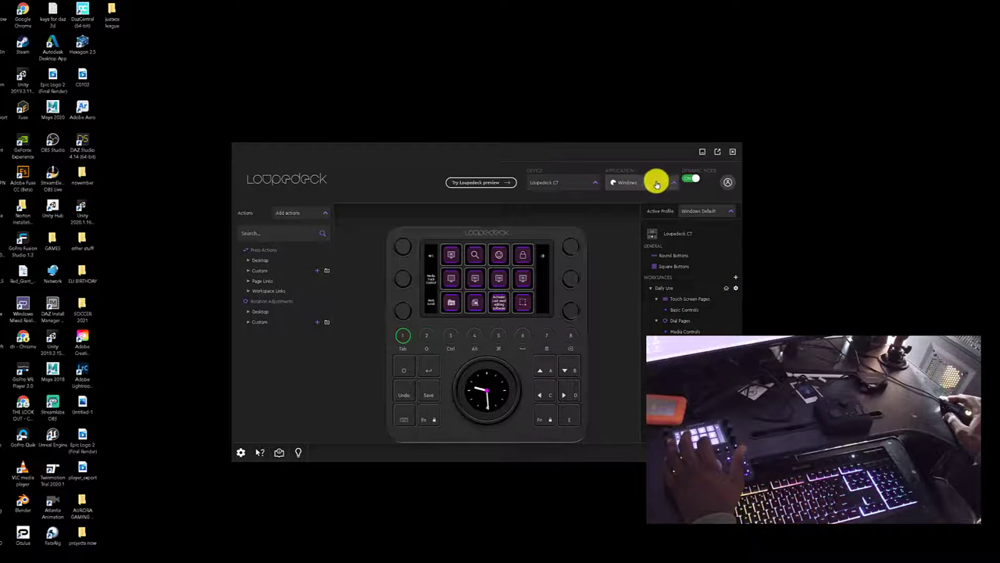
click(629, 181)
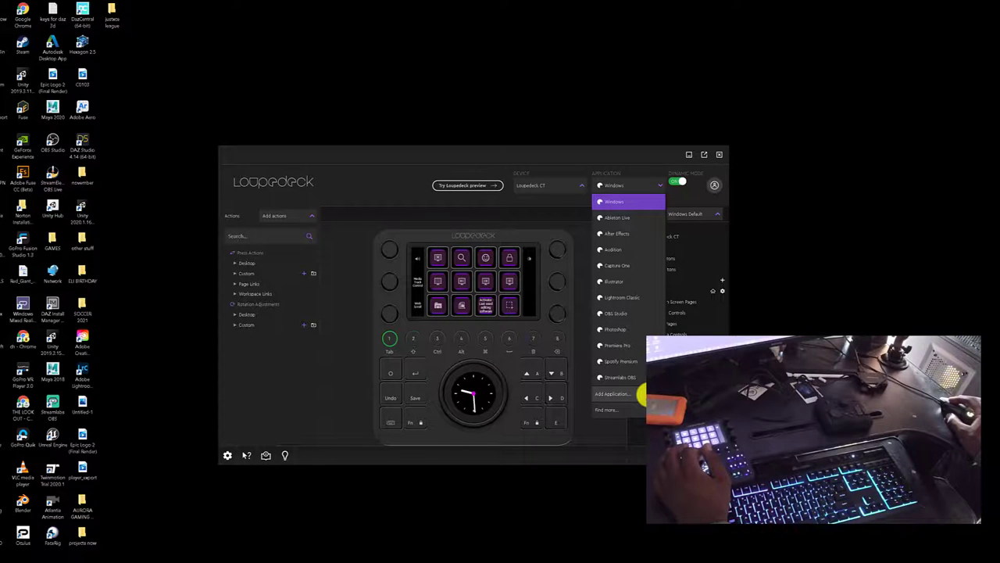
Step: Add a new application profile for Adobe Premiere Pro and save it as the active profile
click(613, 394)
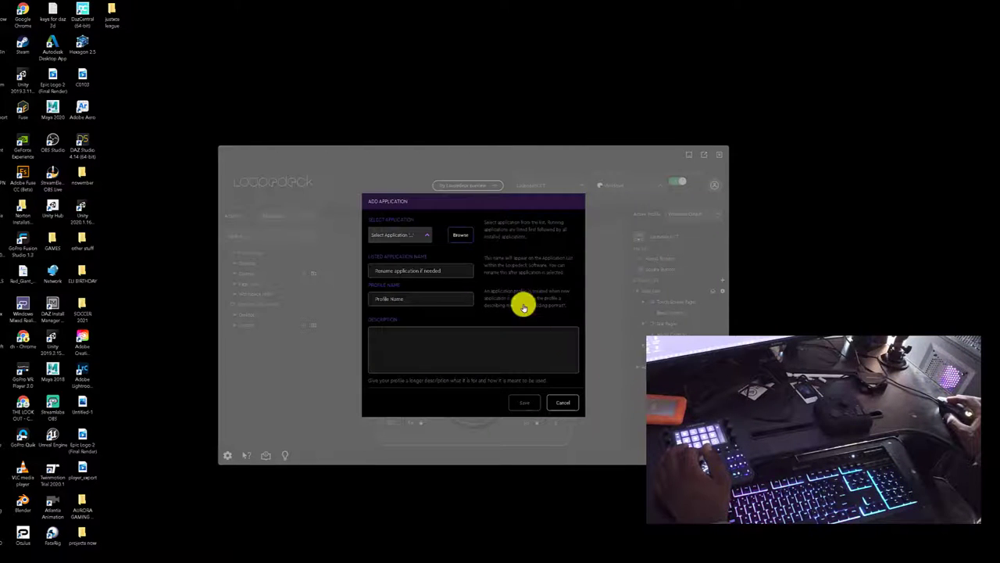
click(399, 235)
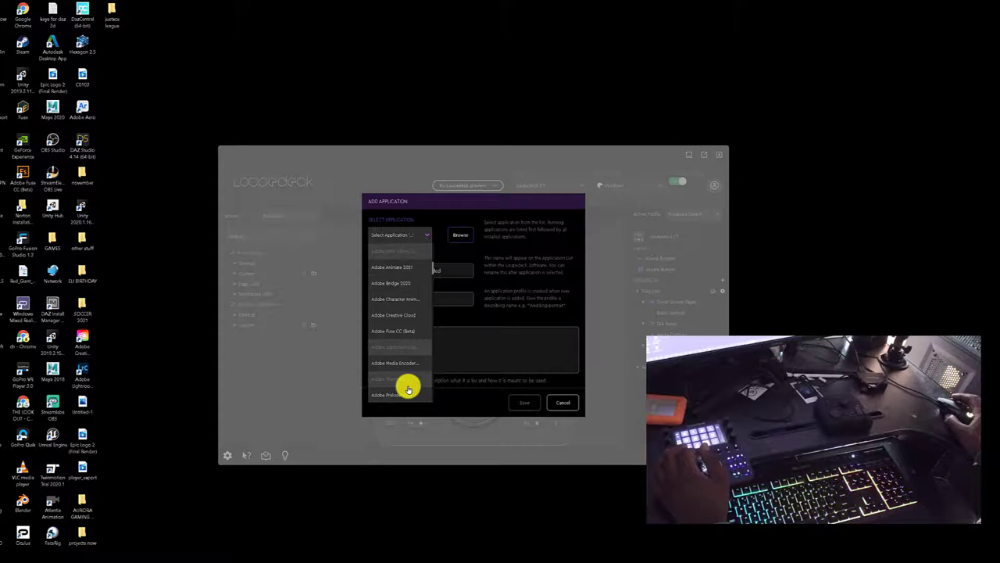
scroll(down, 3)
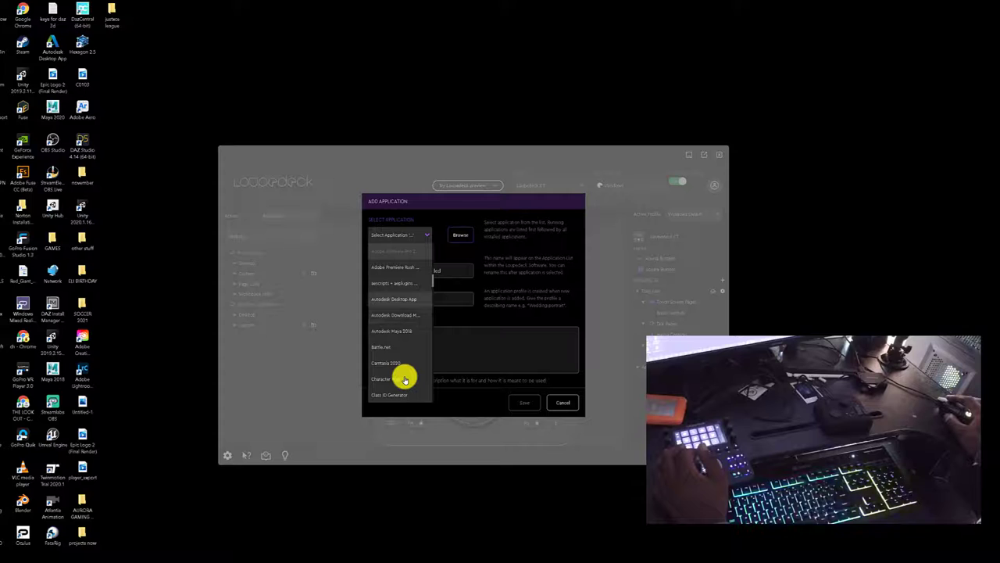
click(394, 265)
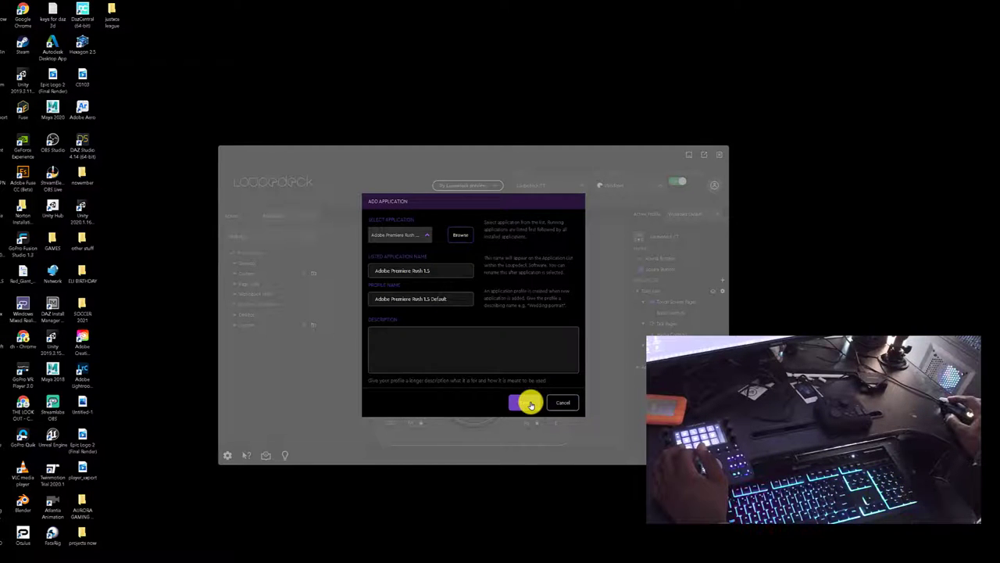
click(514, 403)
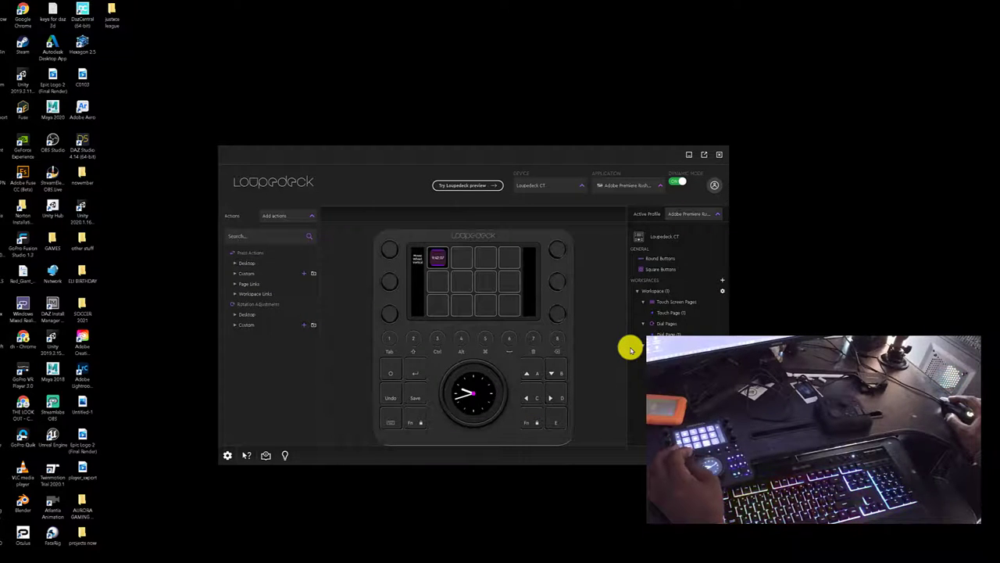
mouse_move(619, 362)
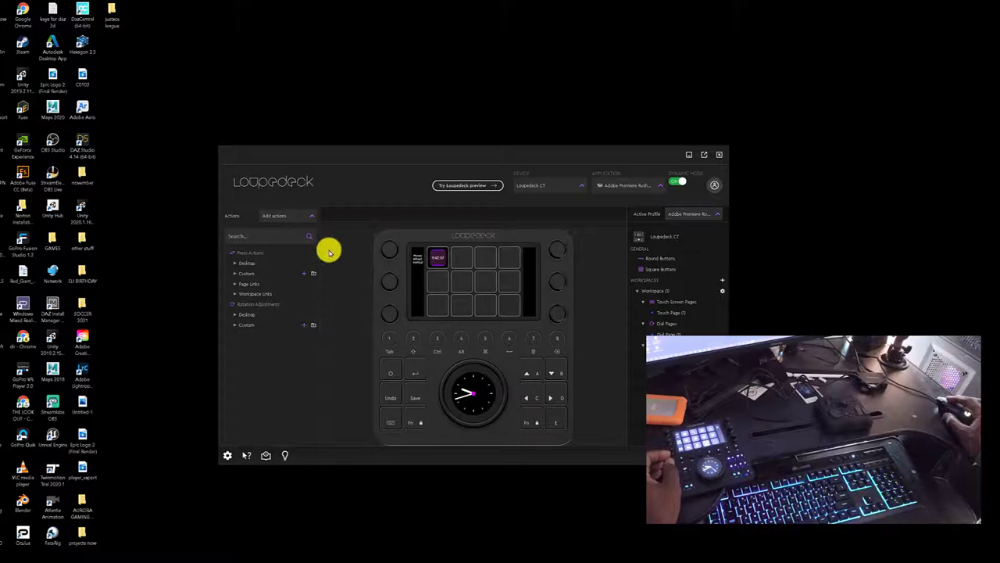
Step: Show the Application dropdown listing applications with their own control profiles
click(288, 215)
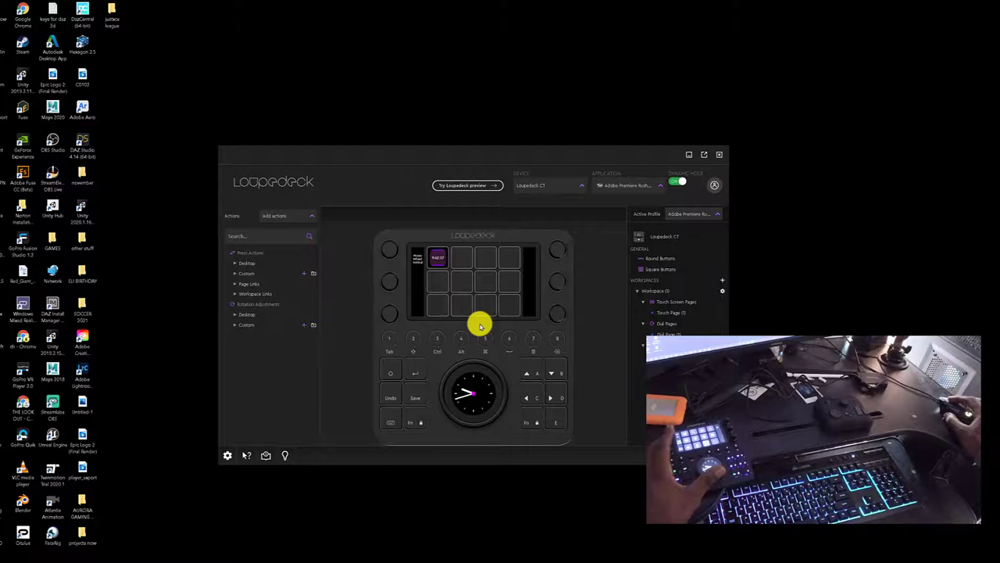
mouse_move(579, 244)
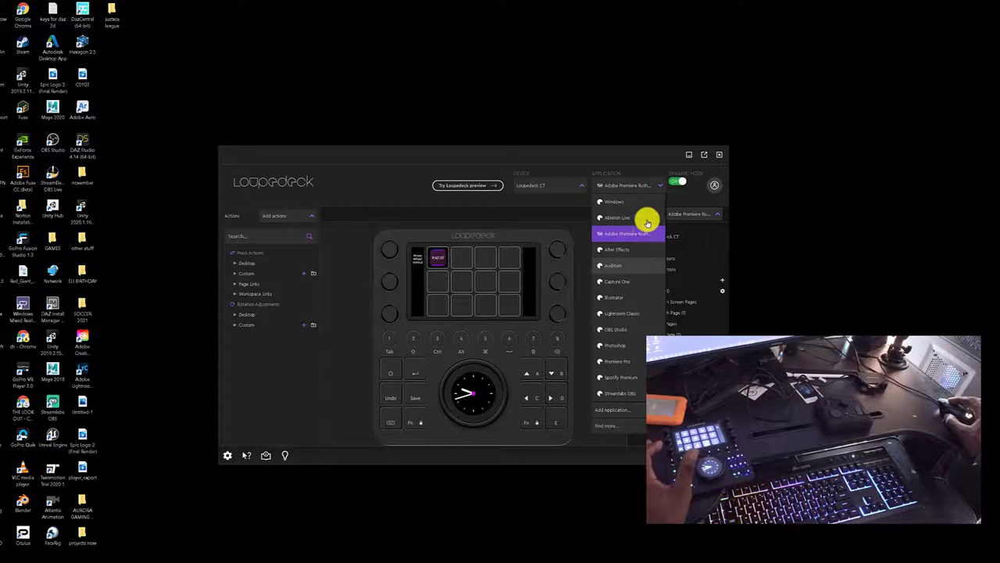
Step: Switch the configuration to After Effects, keeping the device set to Loupedeck CT
click(618, 251)
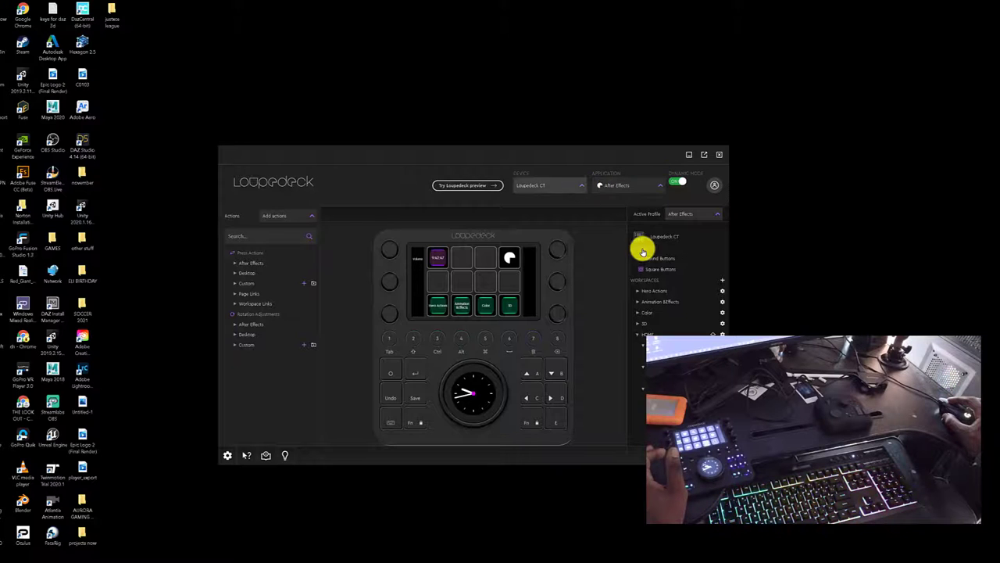
click(547, 184)
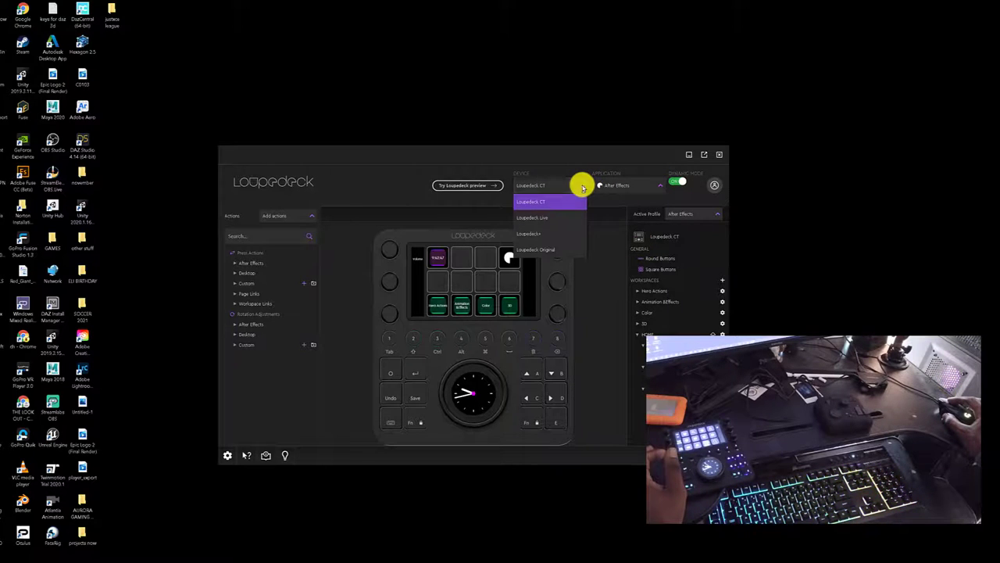
mouse_move(571, 228)
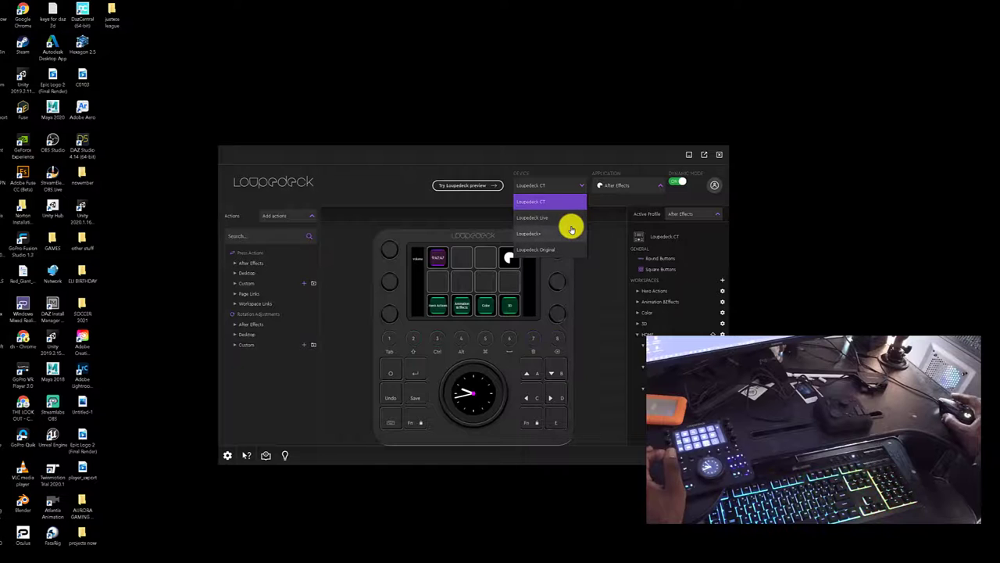
click(628, 185)
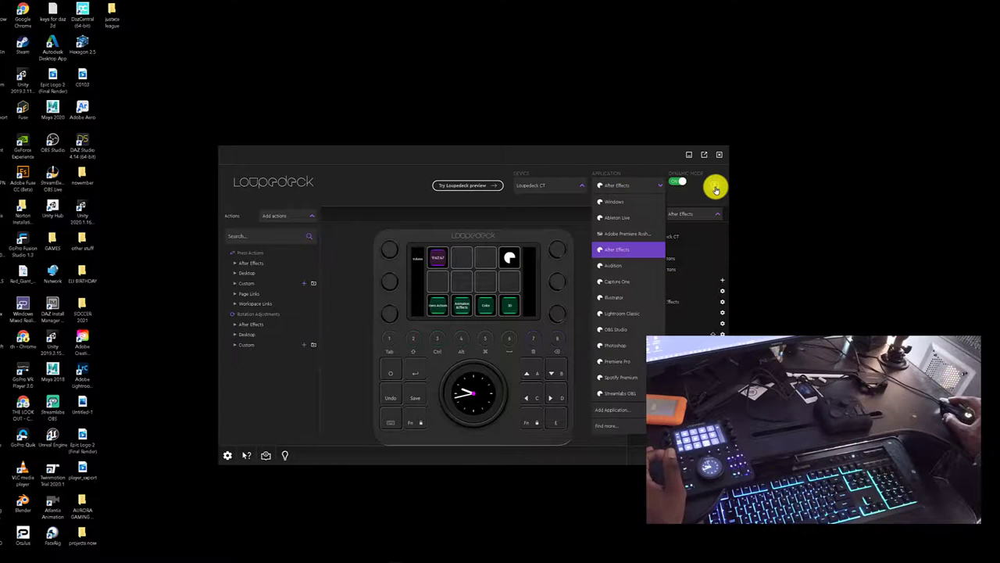
click(716, 187)
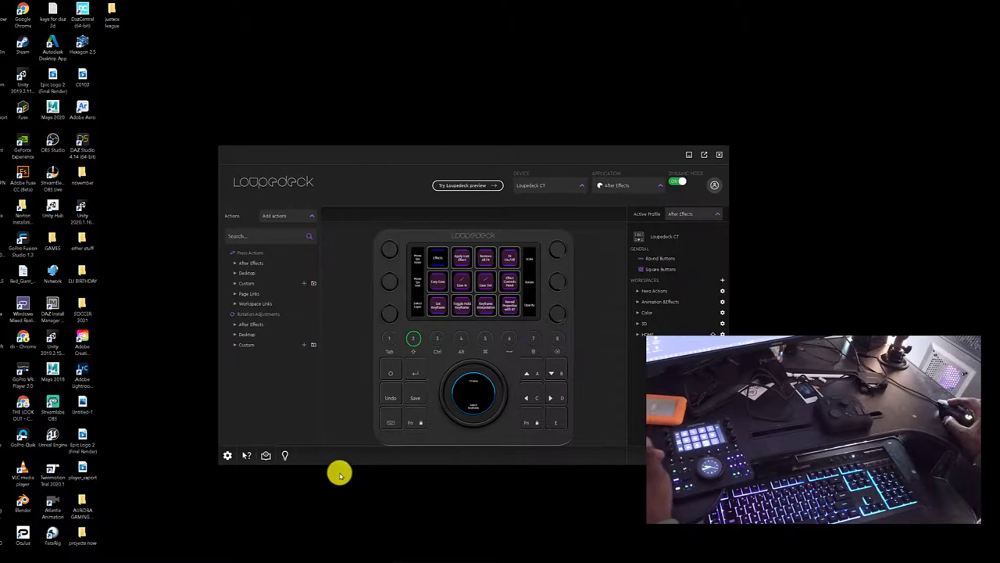
mouse_move(331, 444)
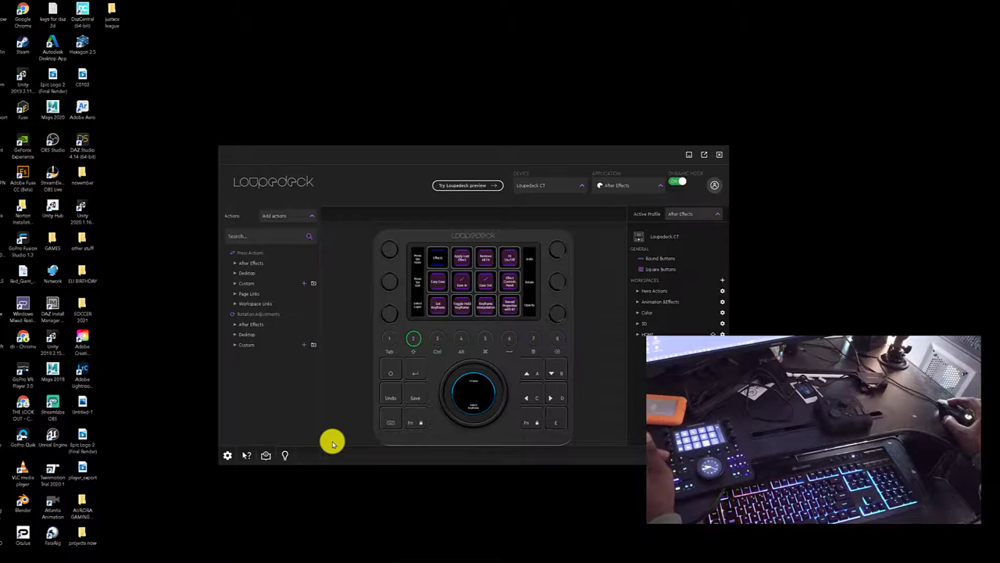
mouse_move(368, 459)
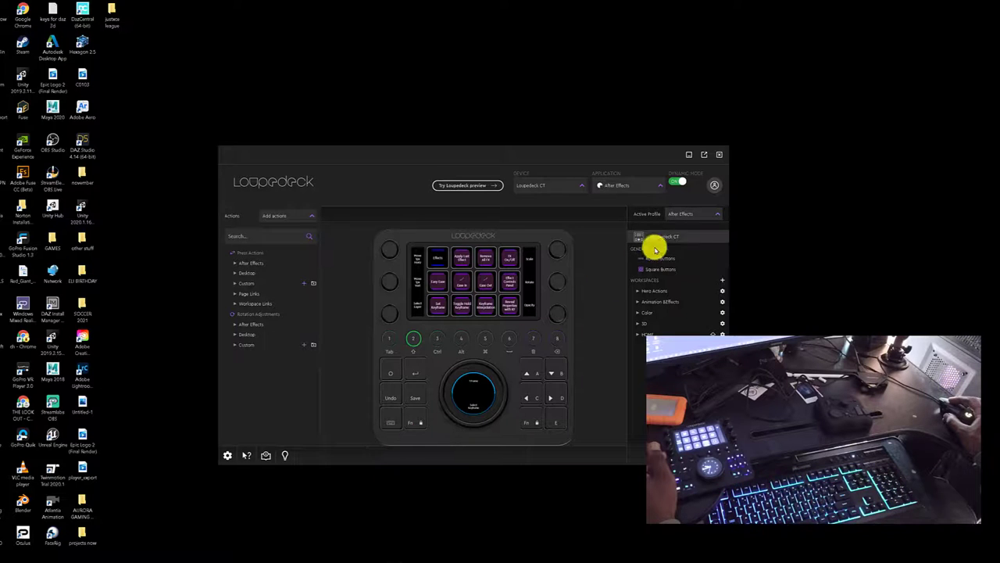
Step: Create a new empty After Effects profile named 'ZC' and save it
click(716, 212)
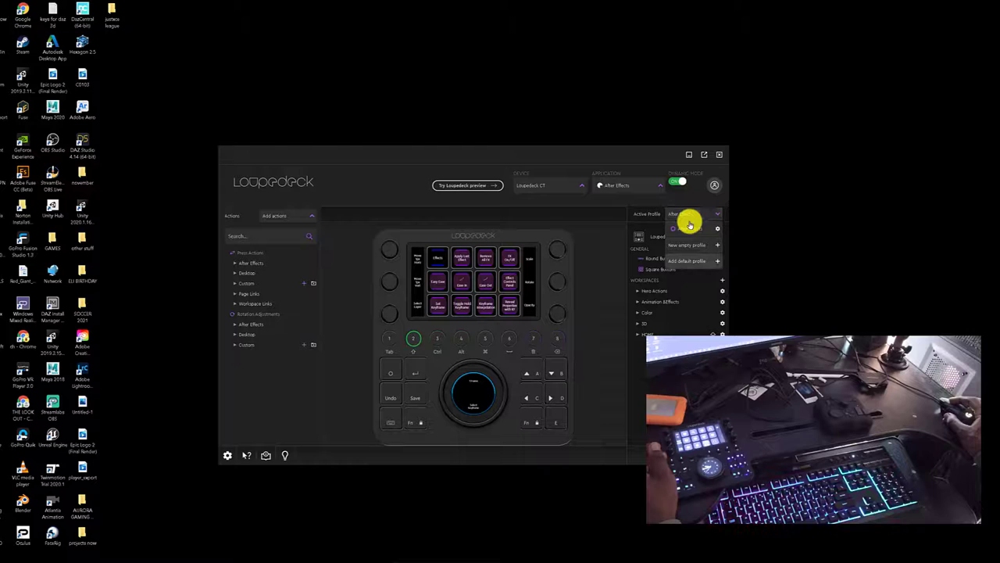
click(688, 244)
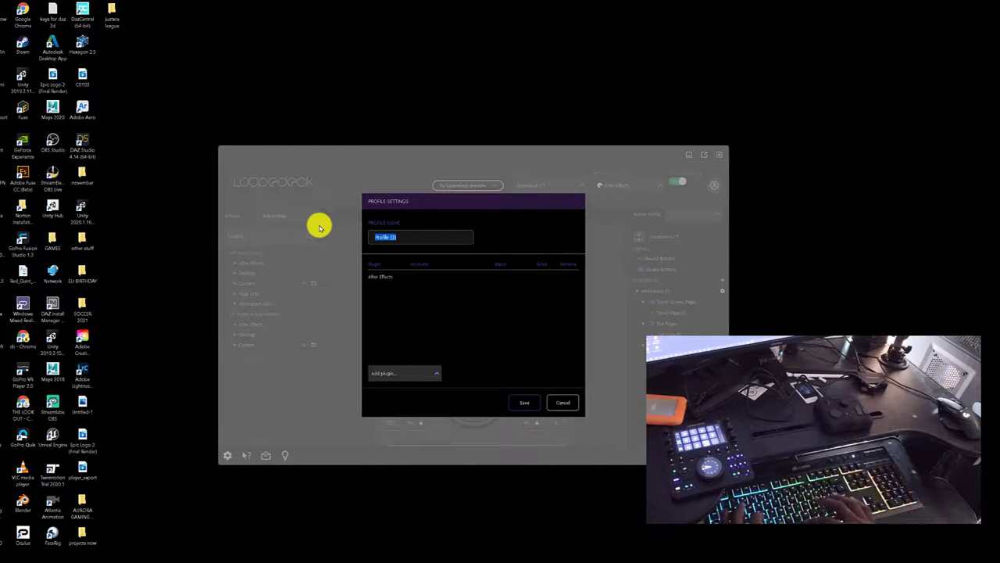
text(ZC)
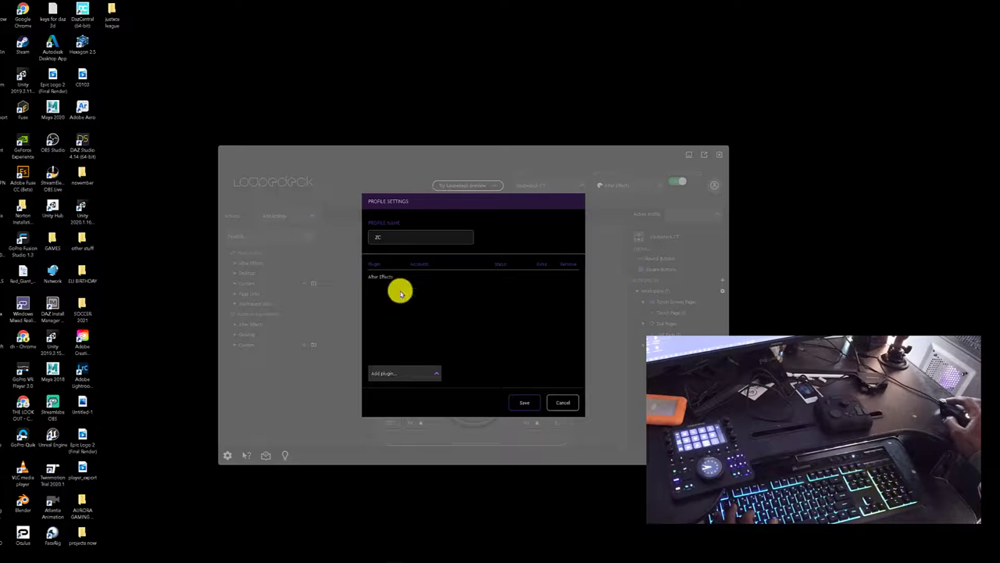
click(525, 401)
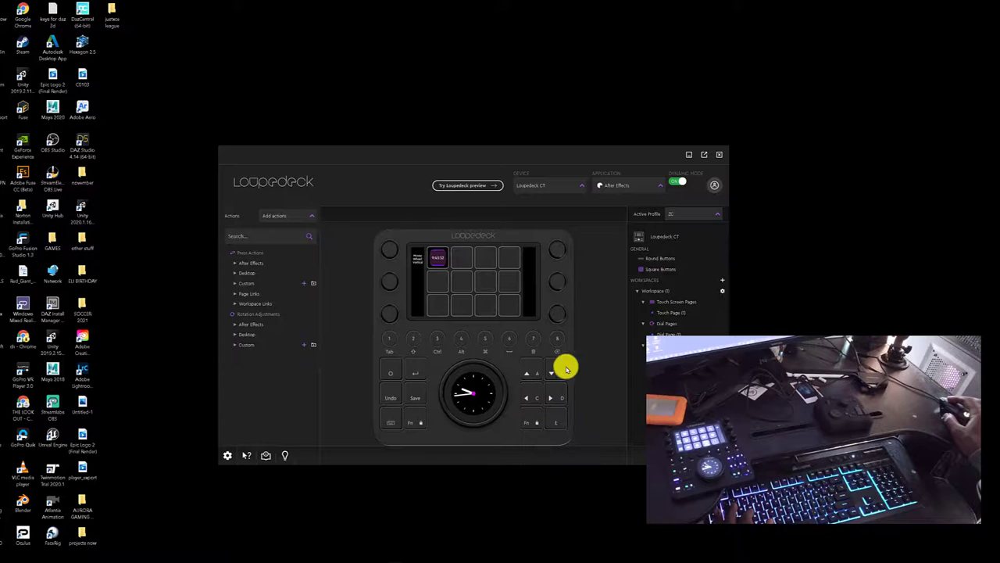
Step: Switch the configuration back to Adobe Premiere Pro, showing its touch-screen page
click(688, 212)
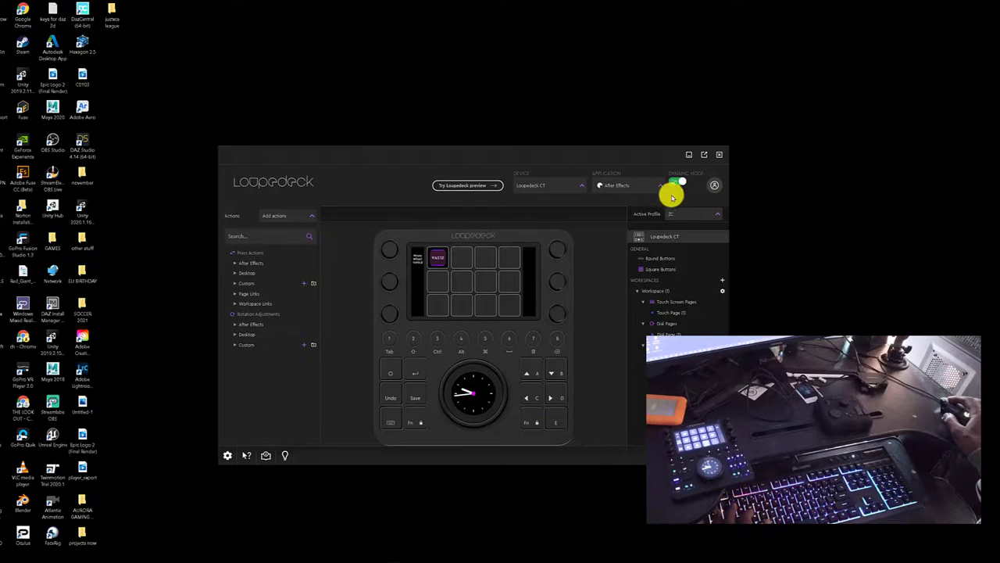
click(628, 184)
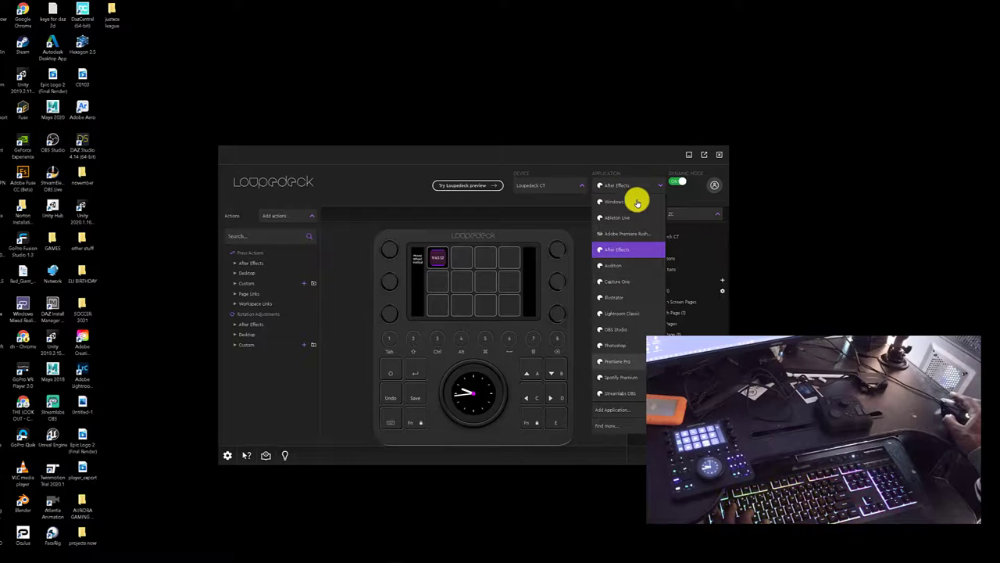
click(617, 361)
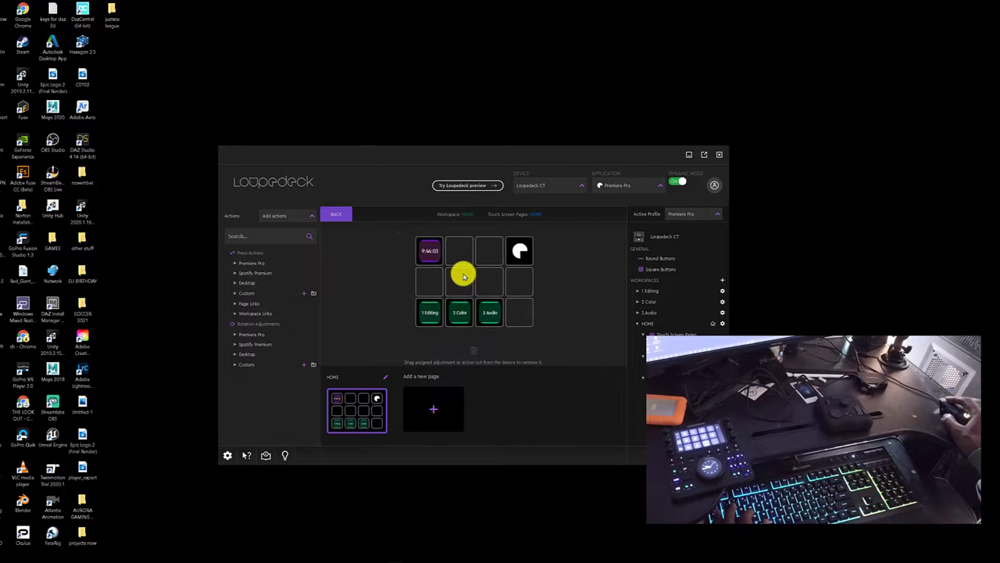
Step: Expand the Premiere Pro action category to list its command groups beside the touch page
click(435, 409)
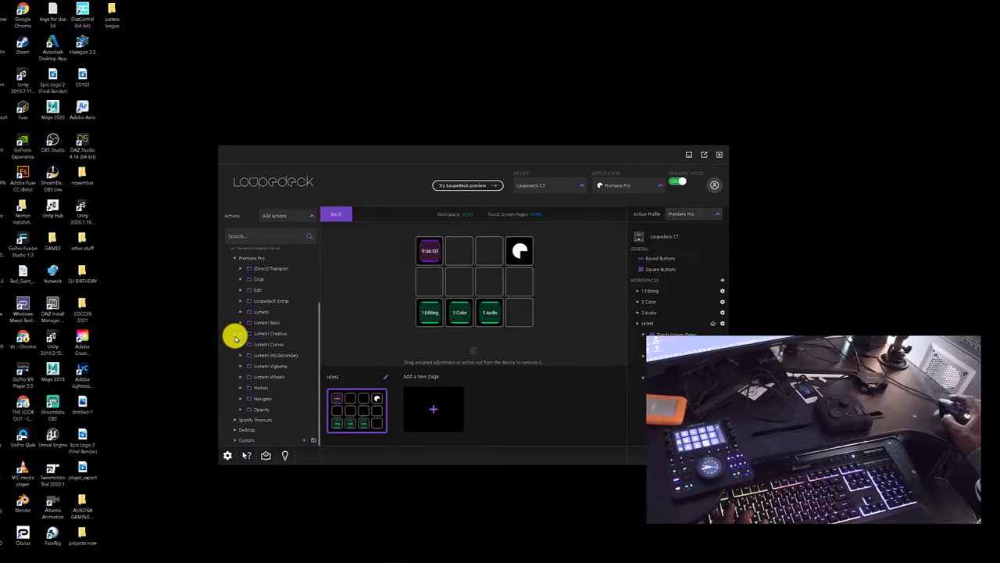
mouse_move(272, 381)
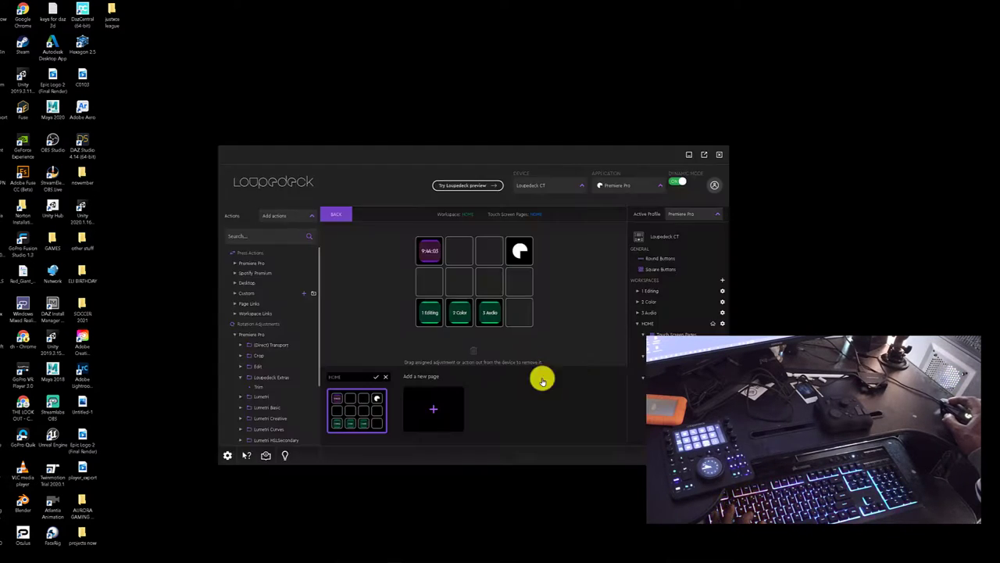
mouse_move(416, 387)
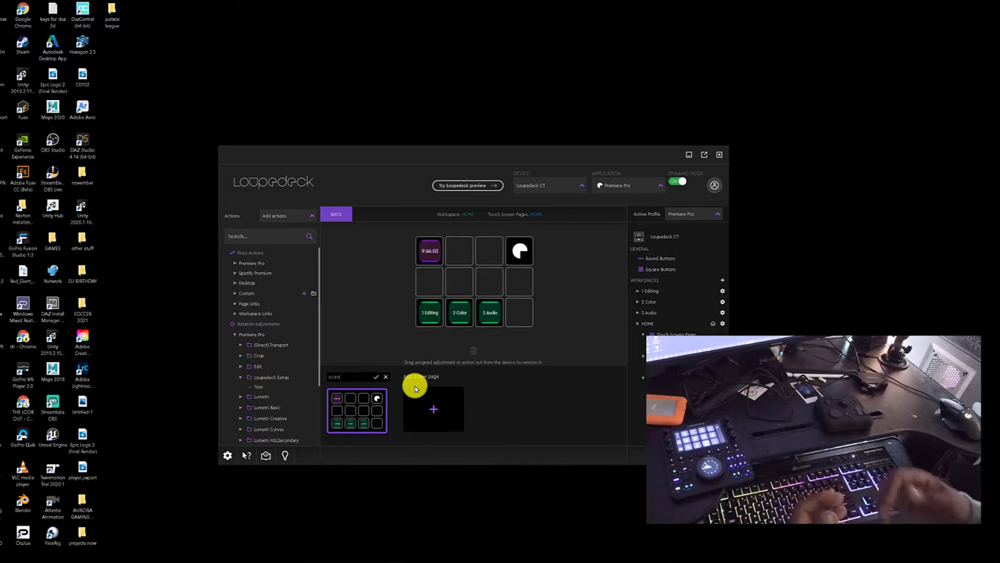